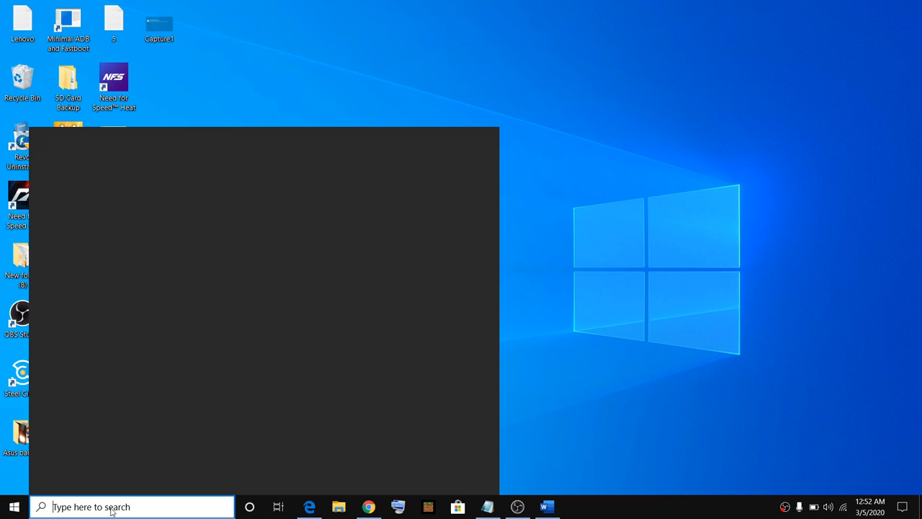
Step: Launch Device Manager from the Start button's Quick Link menu
right_click(15, 507)
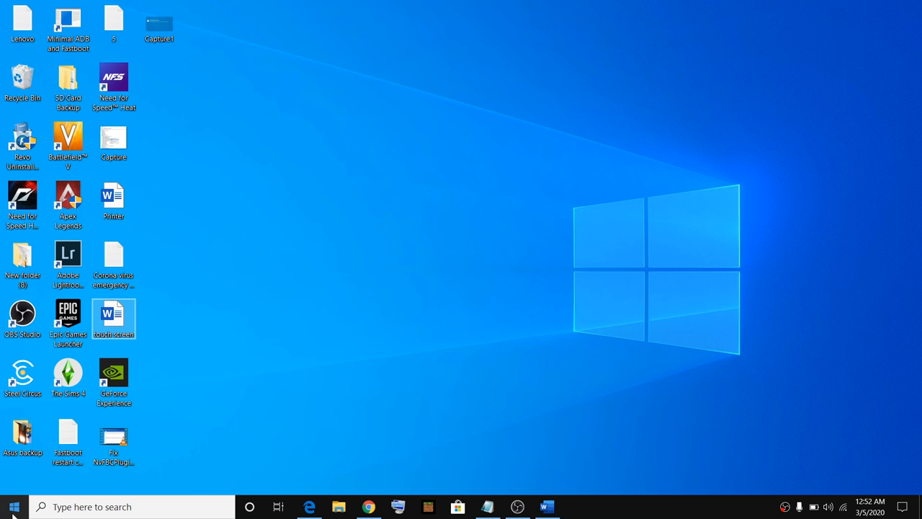
right_click(13, 507)
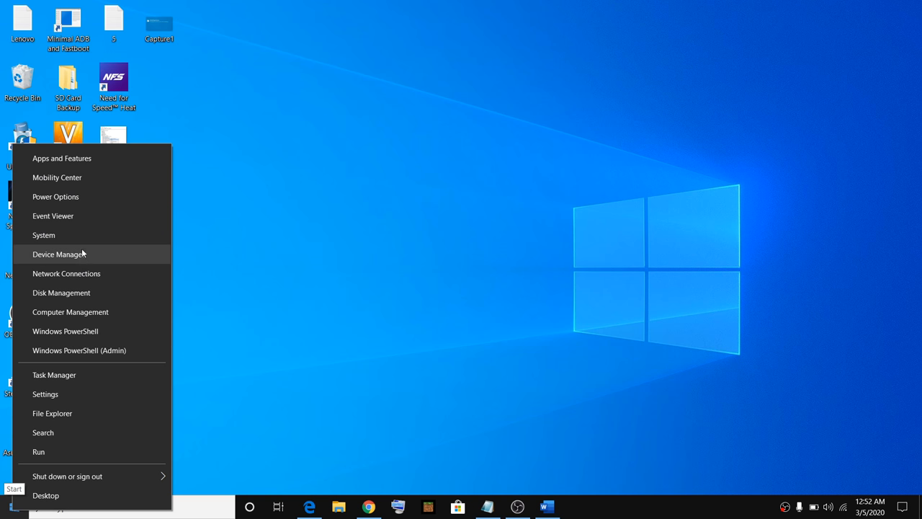
left_click(427, 23)
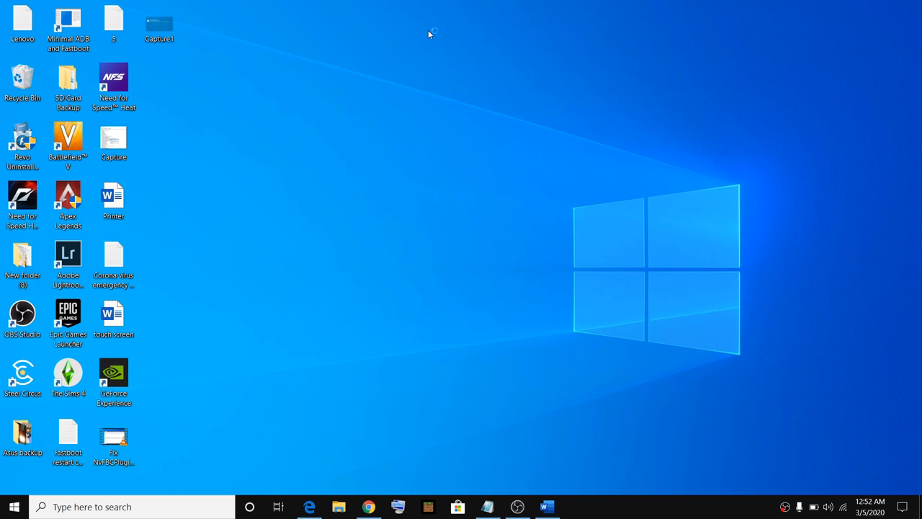
Step: Focus the Device Manager window listing the collapsed hardware categories
left_click(576, 507)
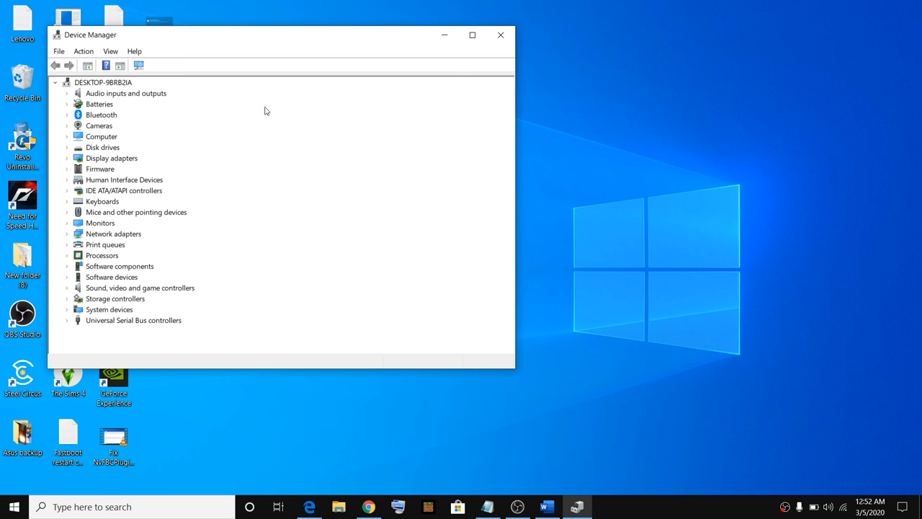
mouse_move(101, 187)
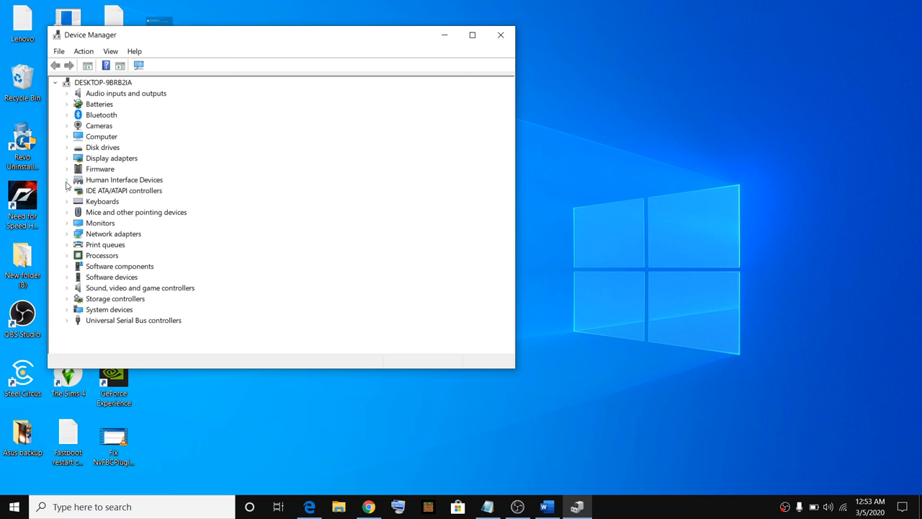
Step: Bring up the Word document picturing the touch screen device's Disable option
left_click(67, 179)
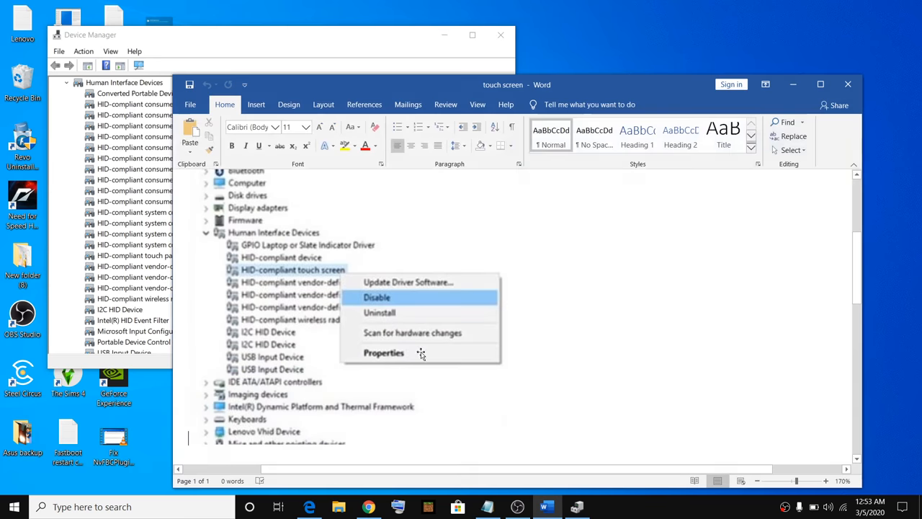
mouse_move(274, 280)
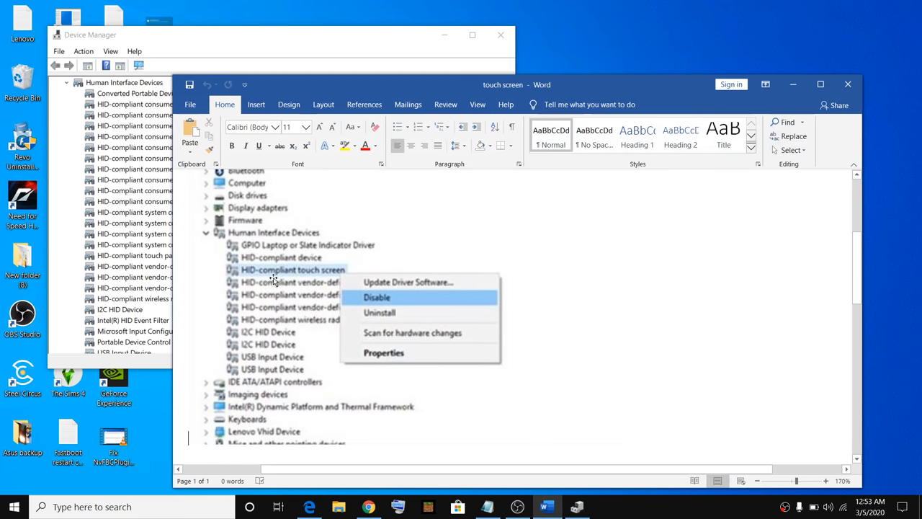
mouse_move(320, 279)
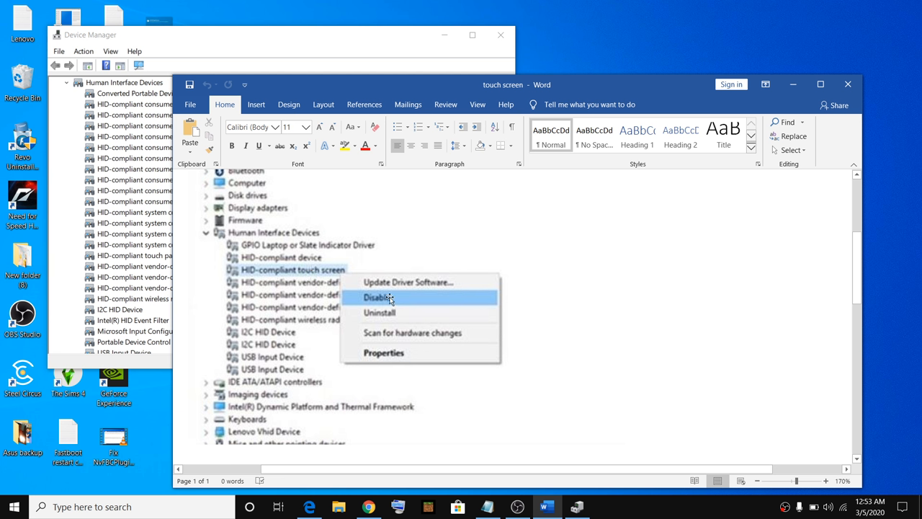
mouse_move(282, 272)
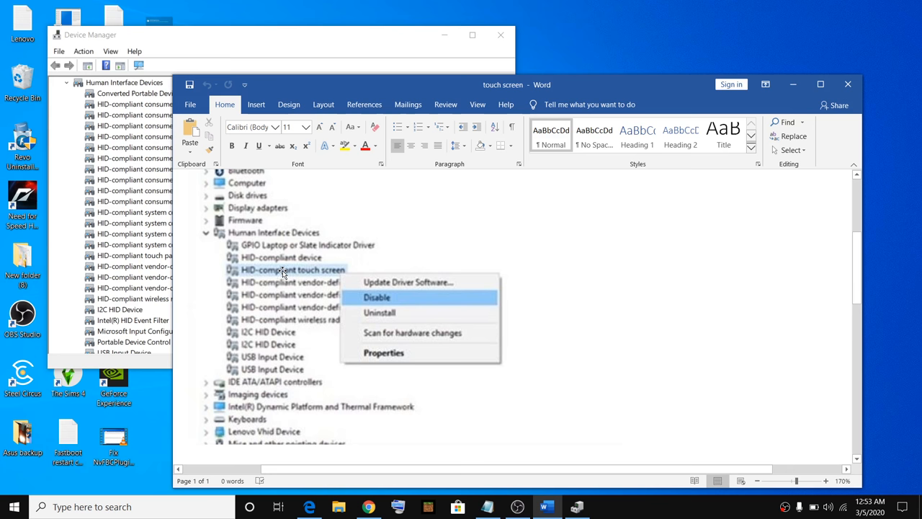
mouse_move(427, 89)
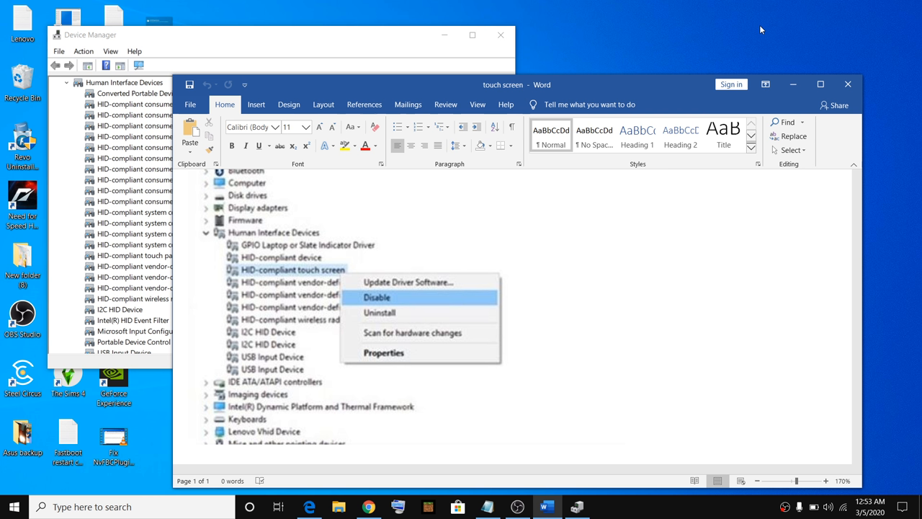
mouse_move(792, 84)
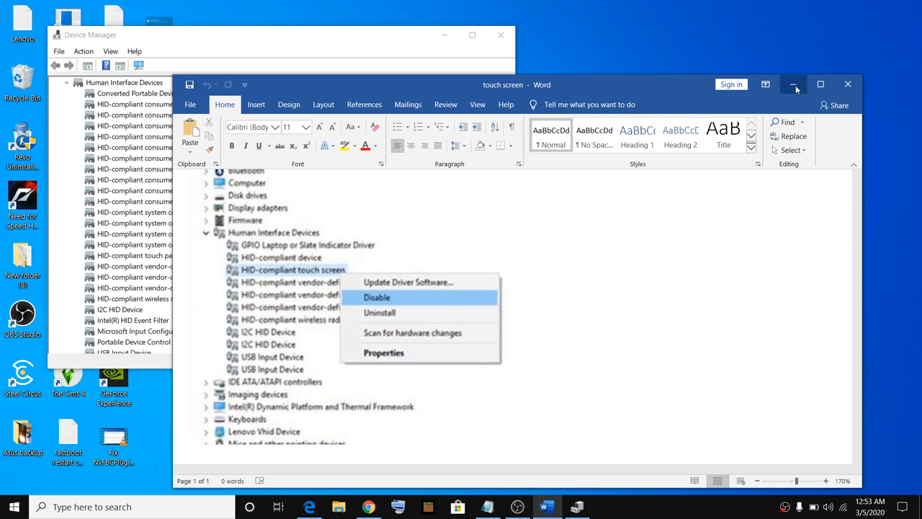